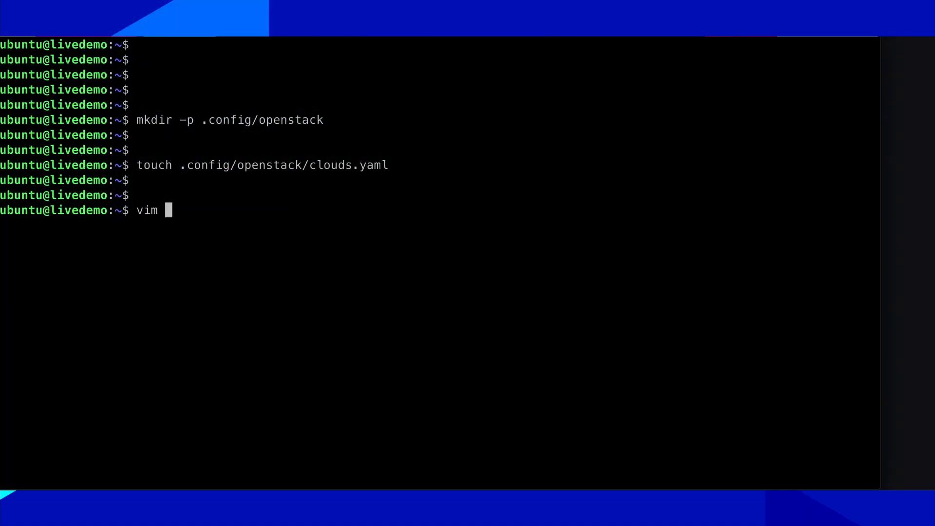
Open .config/openstack/clouds.yaml in vim.
text(.config/openstack/)
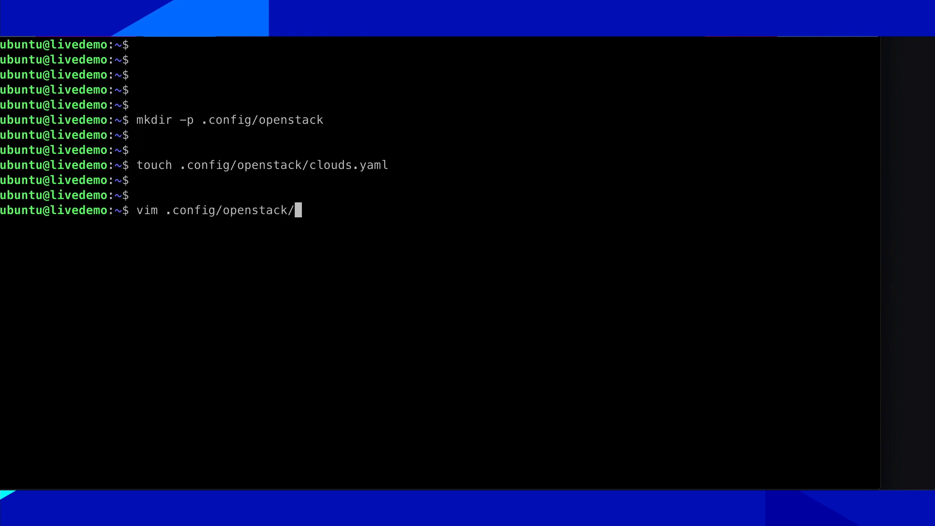
text(clouds.yaml)
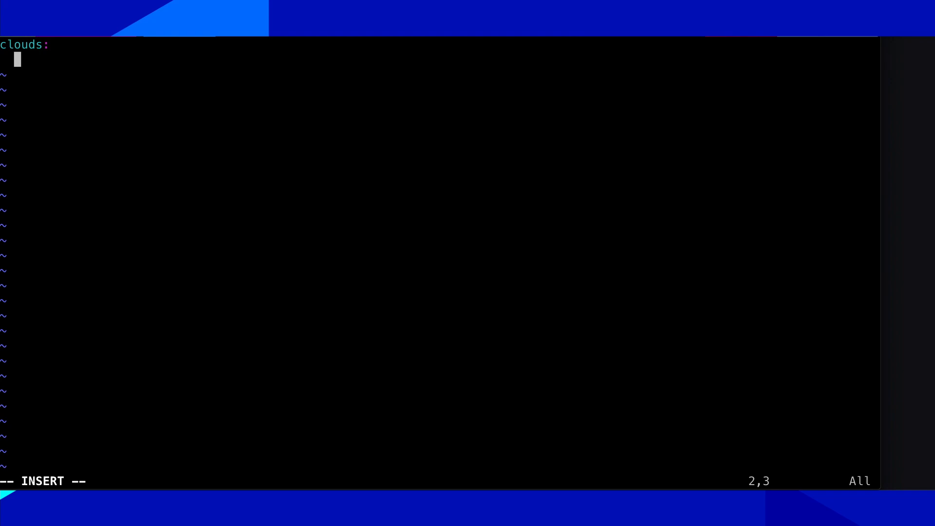
Add a demo-cloud entry with profile: ovh and an auth: section.
text(demo-cloud:)
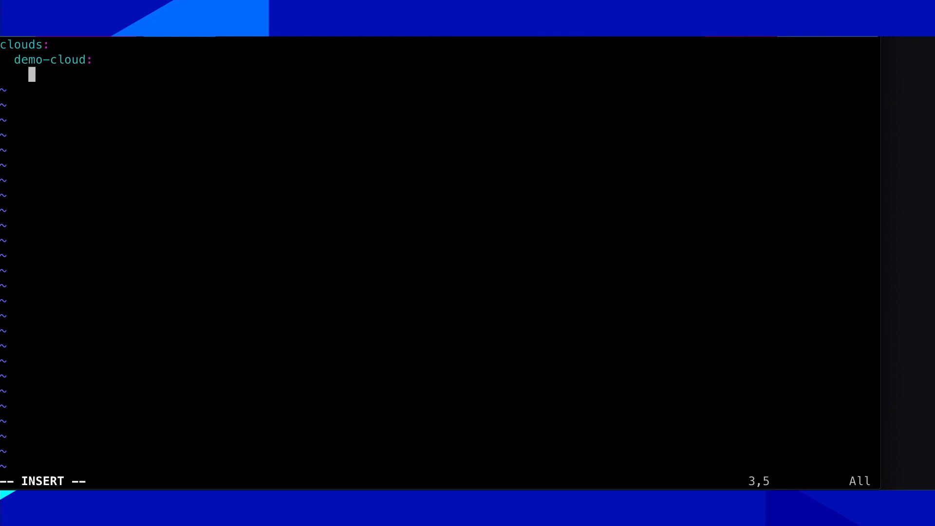
text(profi)
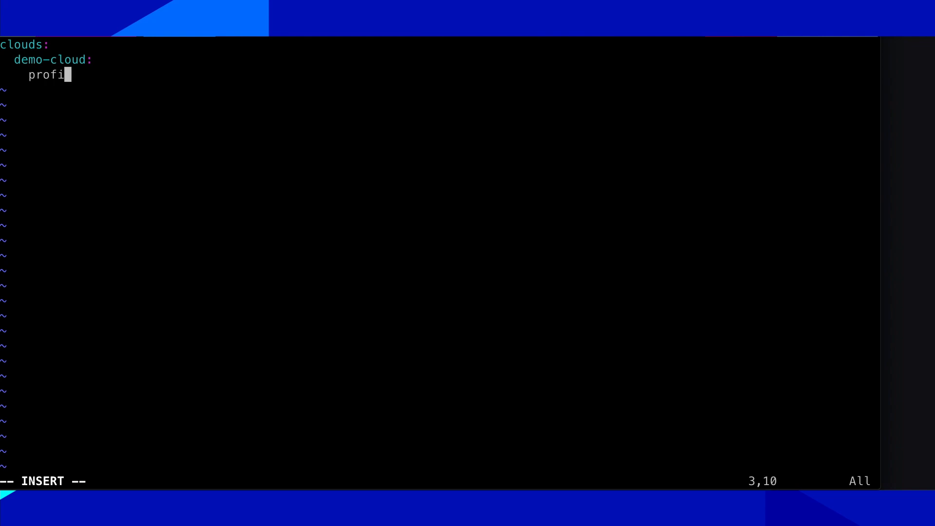
text(le:)
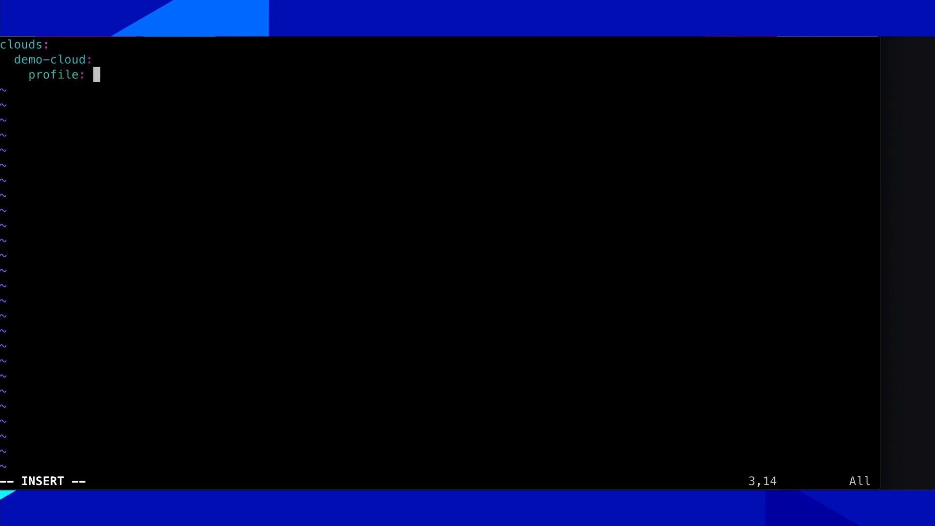
text(ovh)
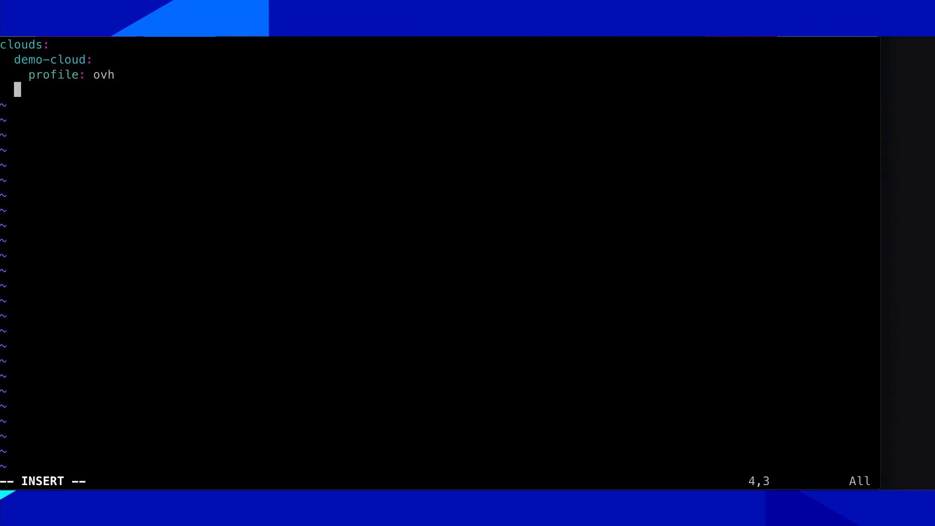
text(auth:)
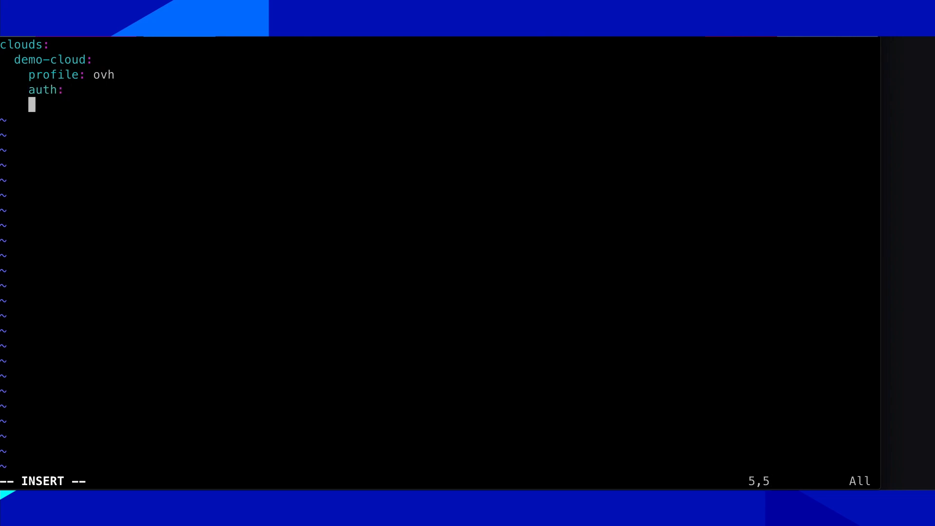
Add username, password and project_id keys under auth, then save and quit.
text(u)
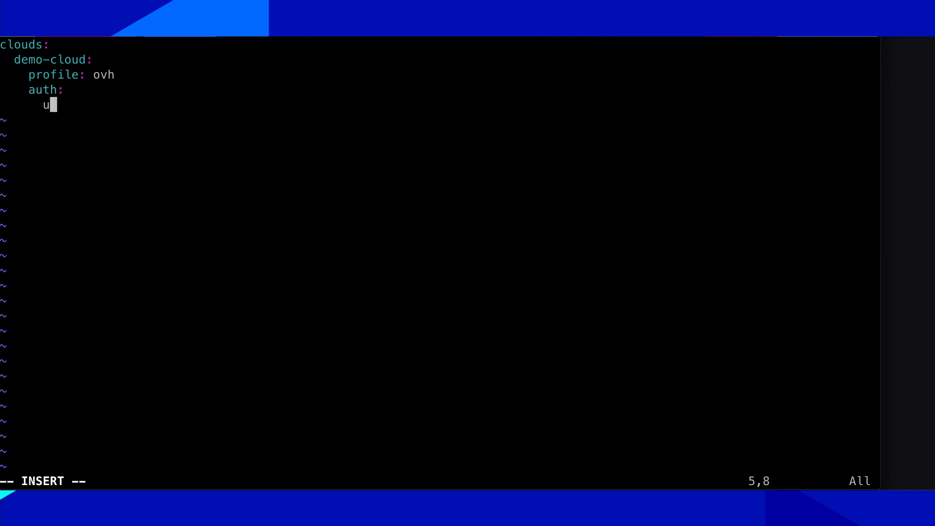
text(sername:)
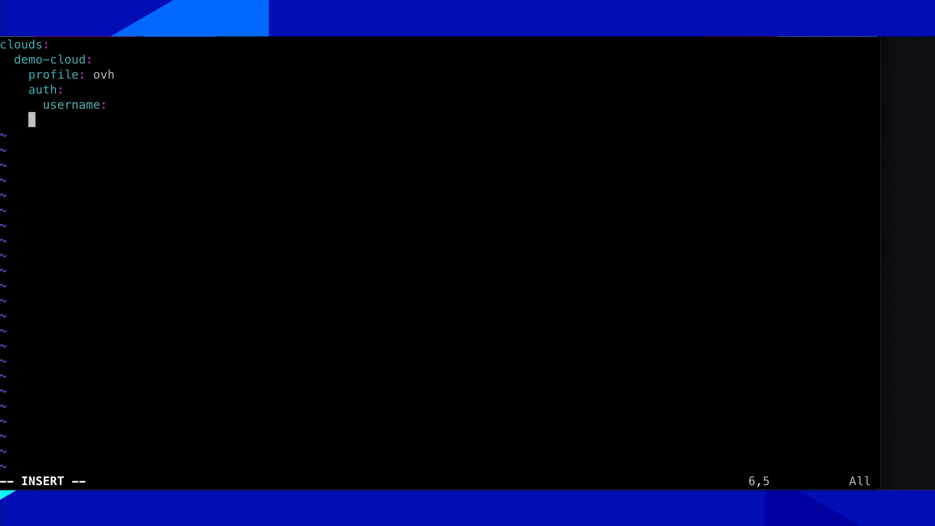
text(password:)
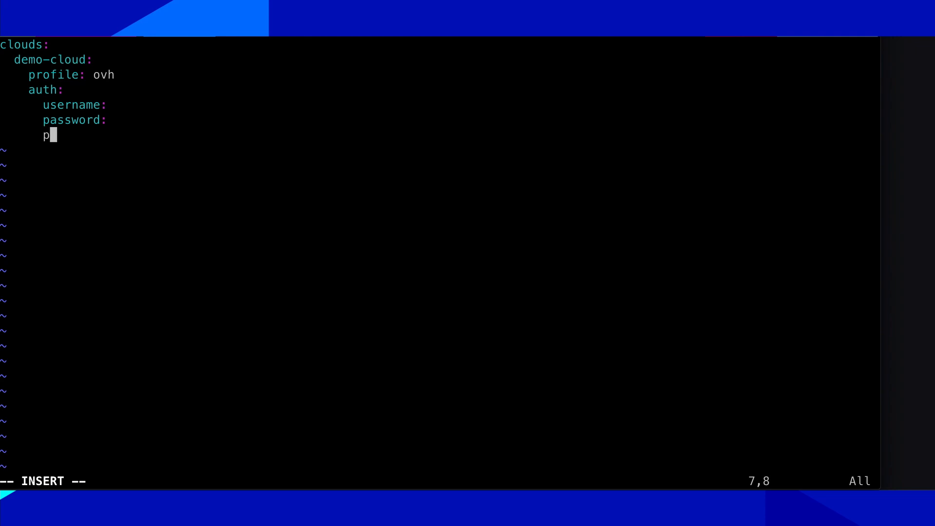
text(roject_id:)
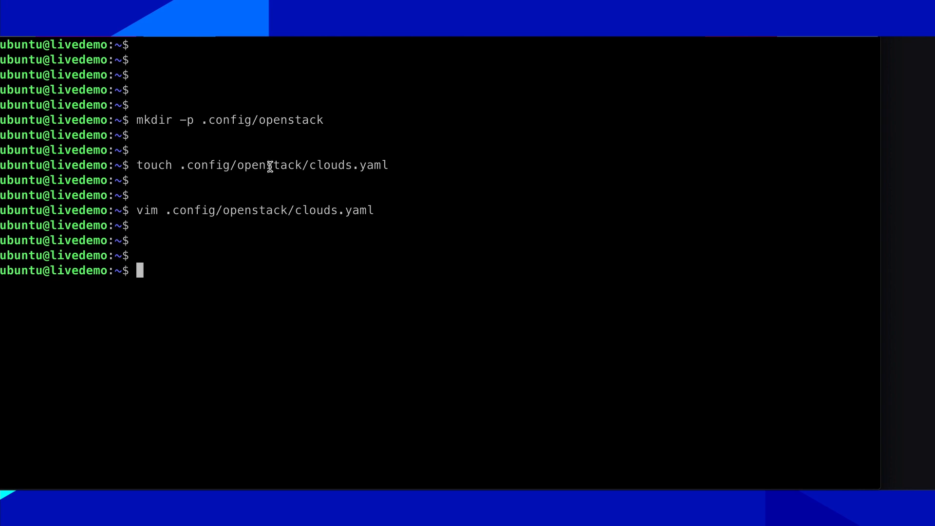
Run 'openstack --os-cloud demo-cloud token issue', then clear the terminal.
text(o)
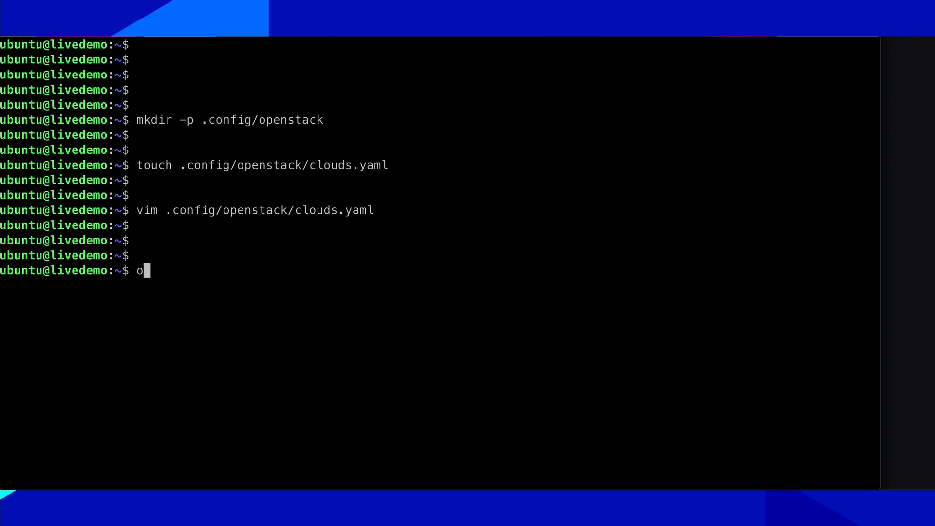
text(penstac)
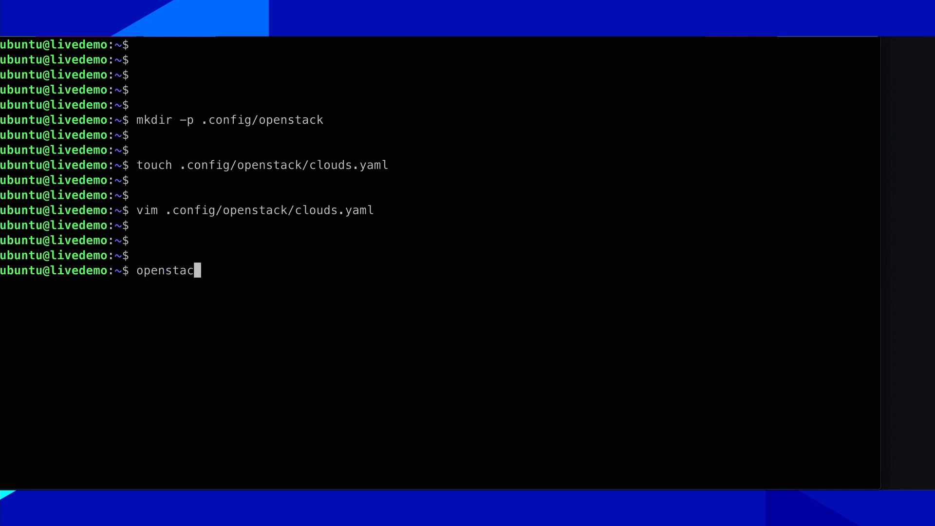
text(k)
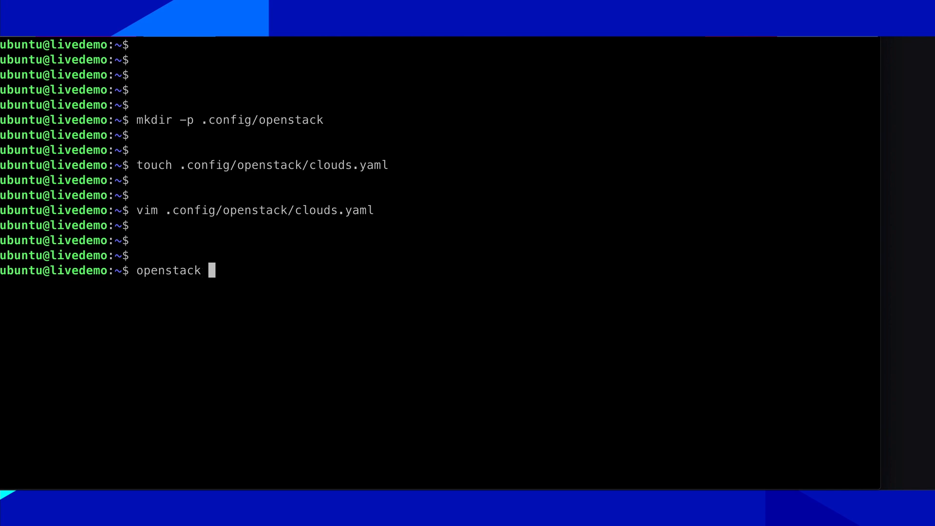
text(--os-cloud)
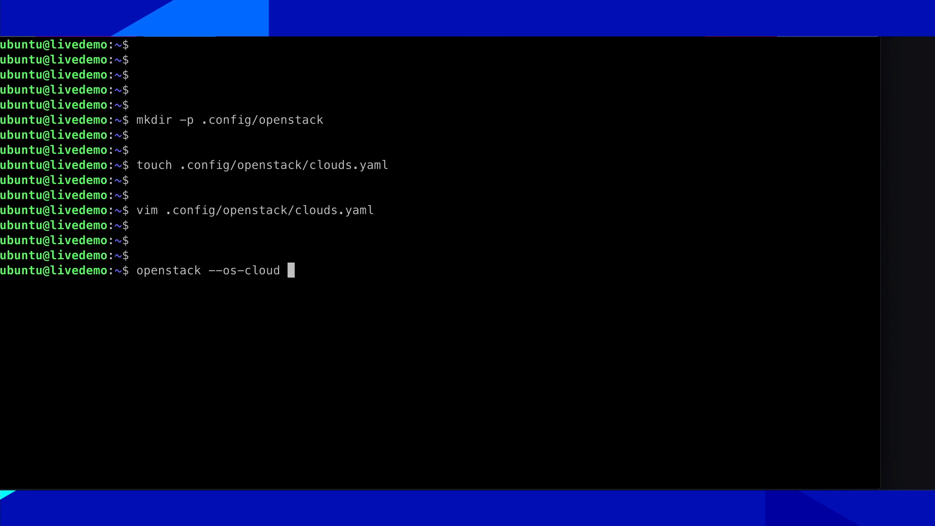
text(demo-clou)
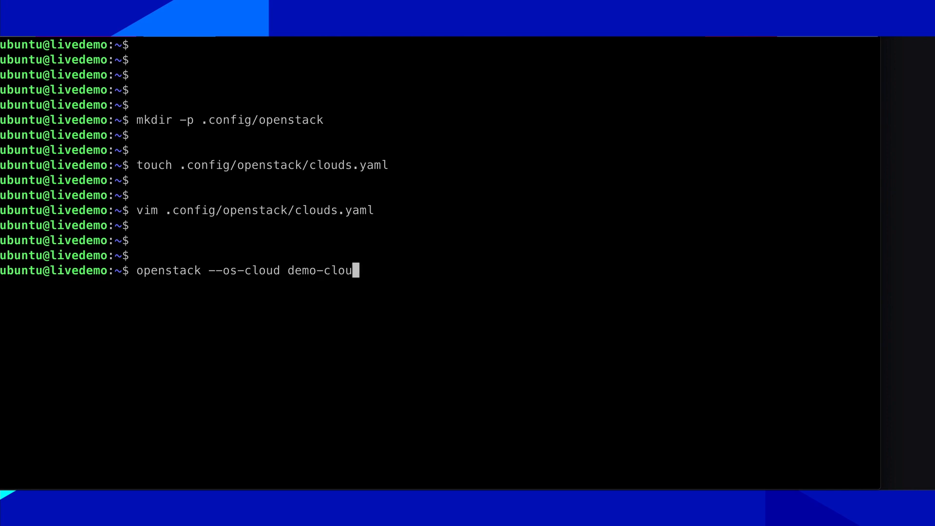
text(d)
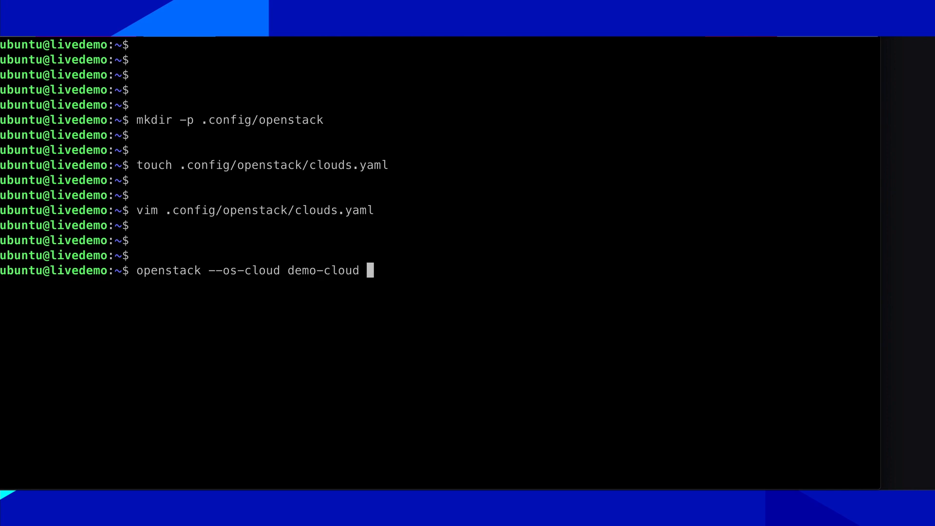
text(t)
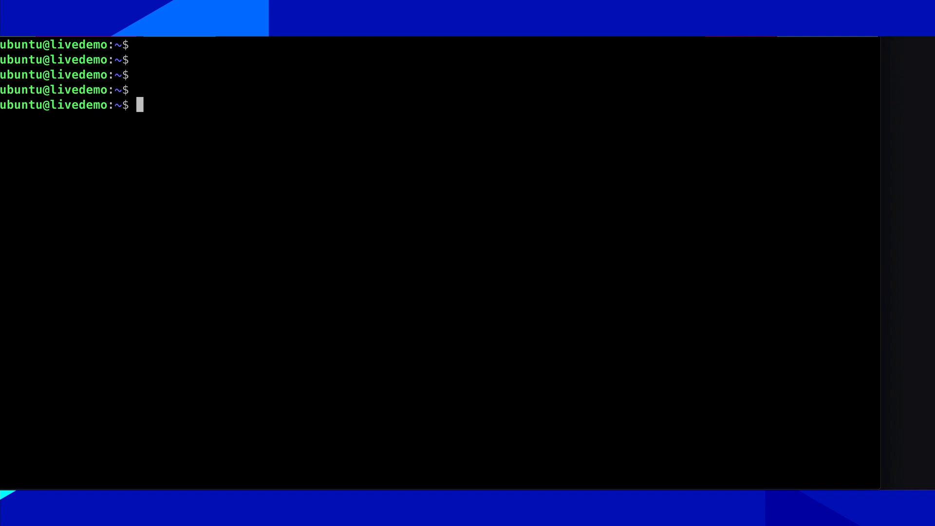
Export OS_CLOUD=demo-cloud in the current shell.
text(export)
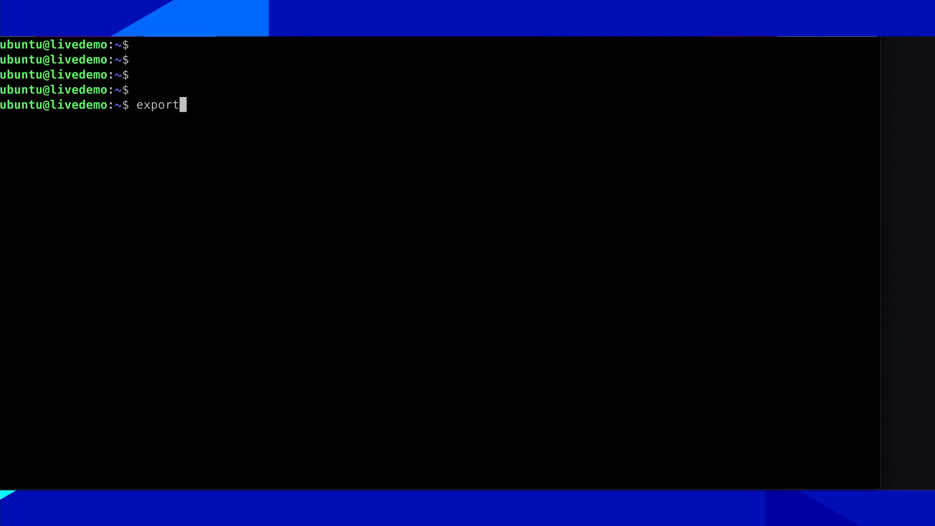
text(OS_CLO)
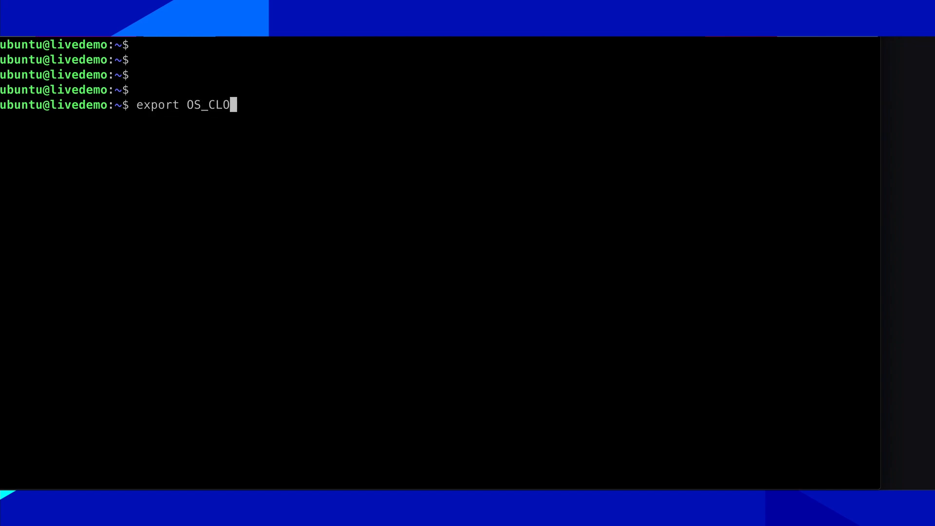
text(UD=)
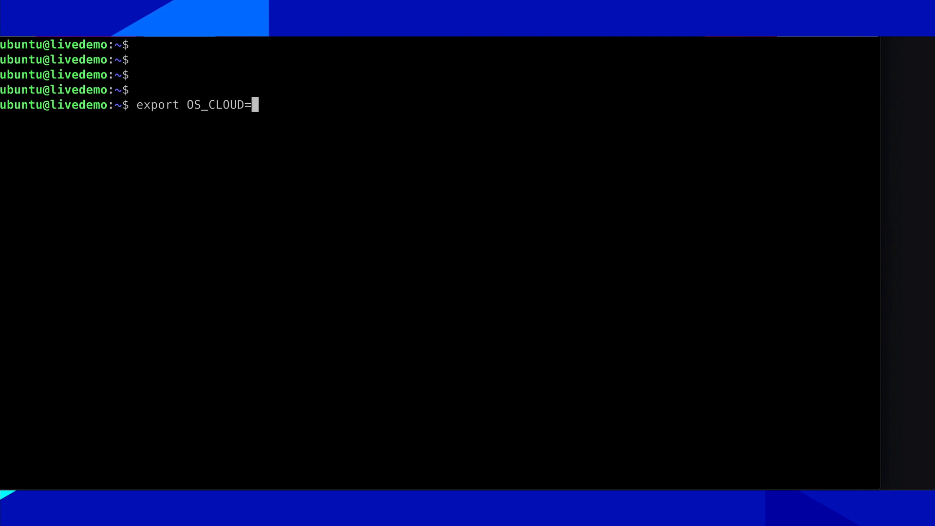
text(demo)
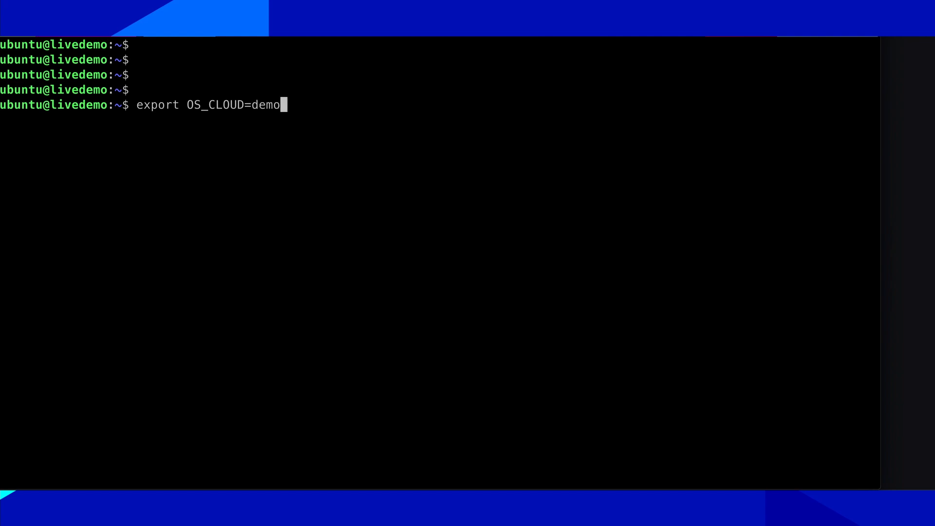
text(-cloud)
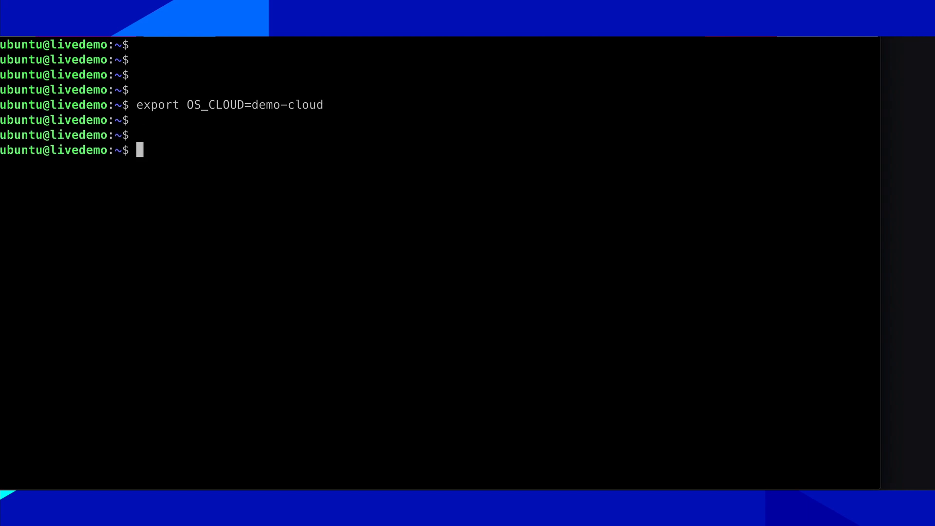
Export OS_REGION_NAME=BHS5 in the current shell.
text(export O)
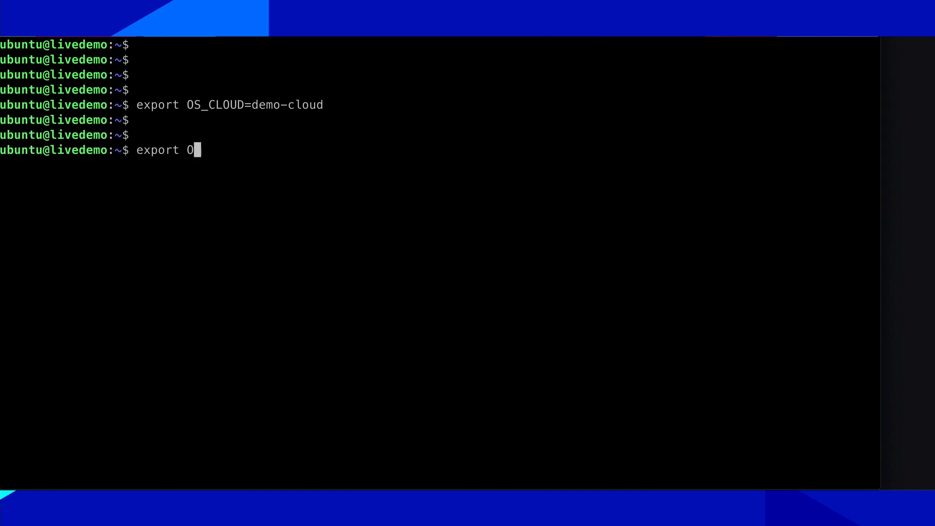
text(S_REGION_NAME)
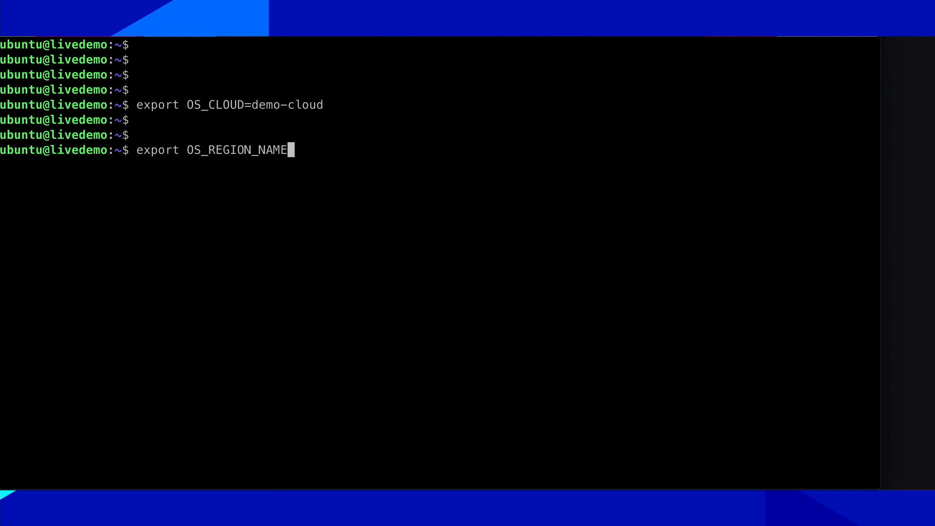
text(=BHS)
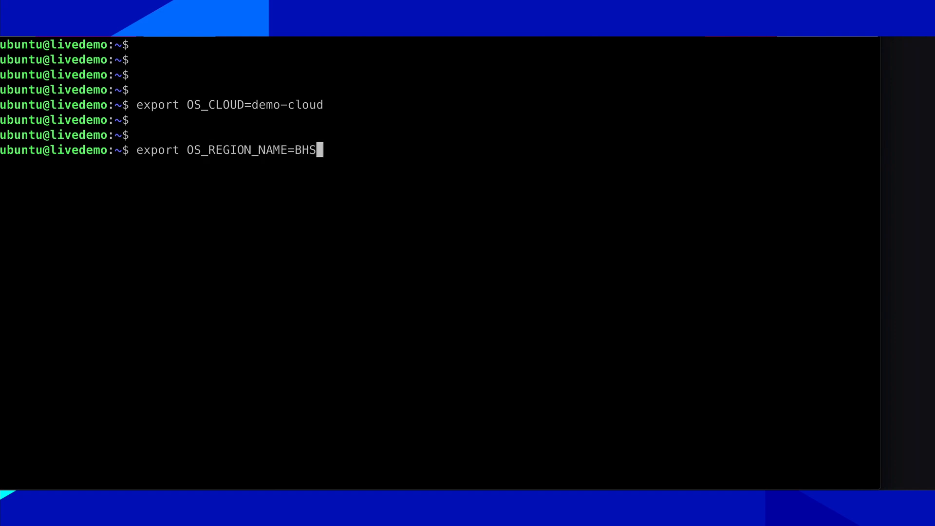
text(5)
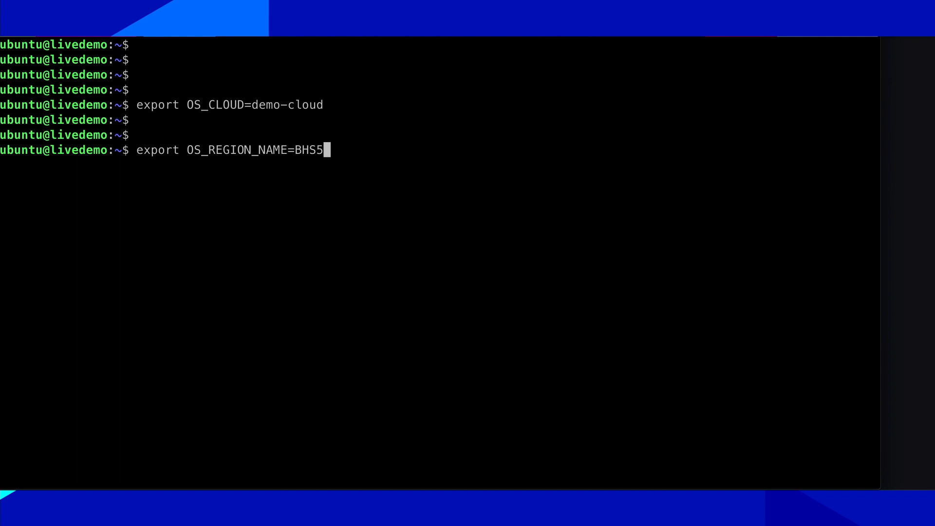
key(Enter)
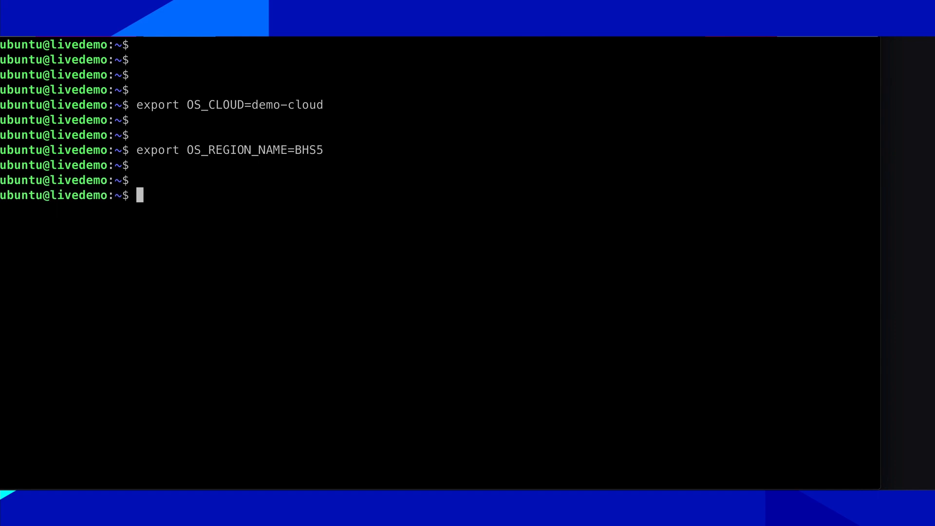
Run 'openstack token issue' to verify the exported settings, then clear.
text(o)
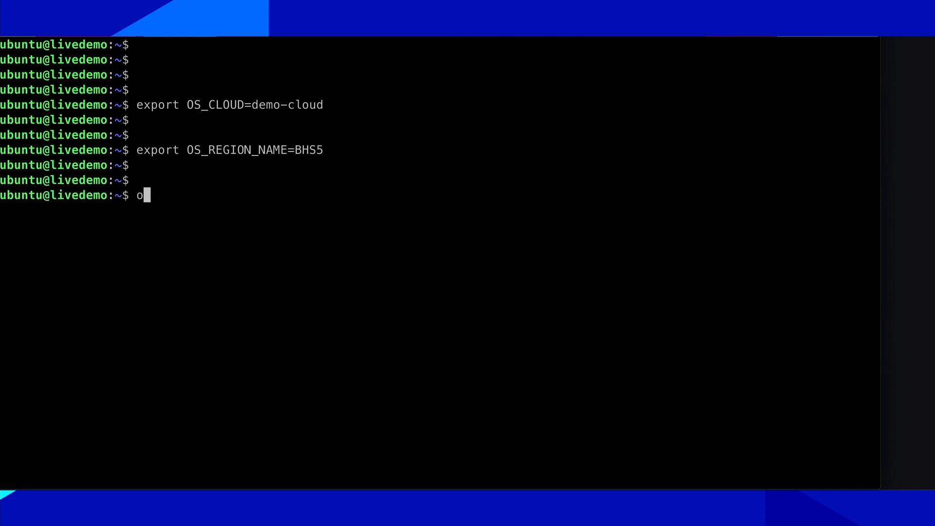
text(penstack token i)
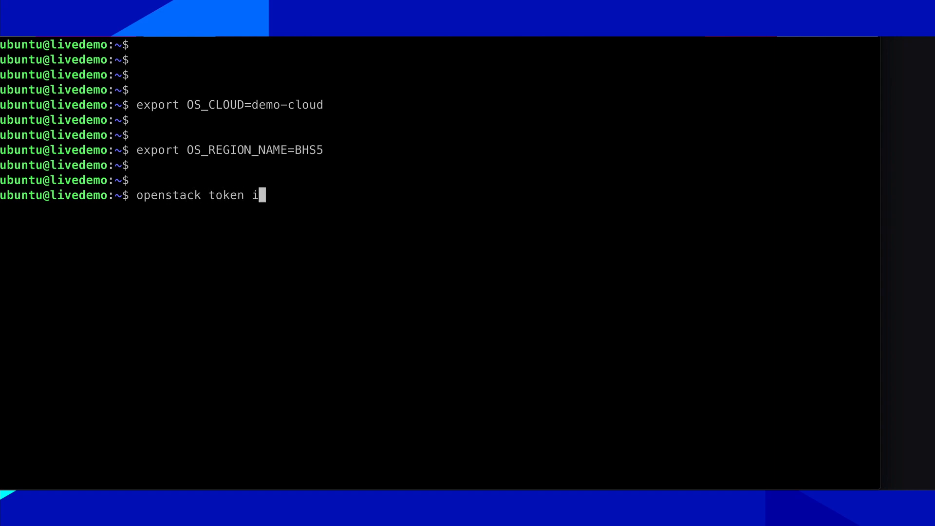
text(ssue)
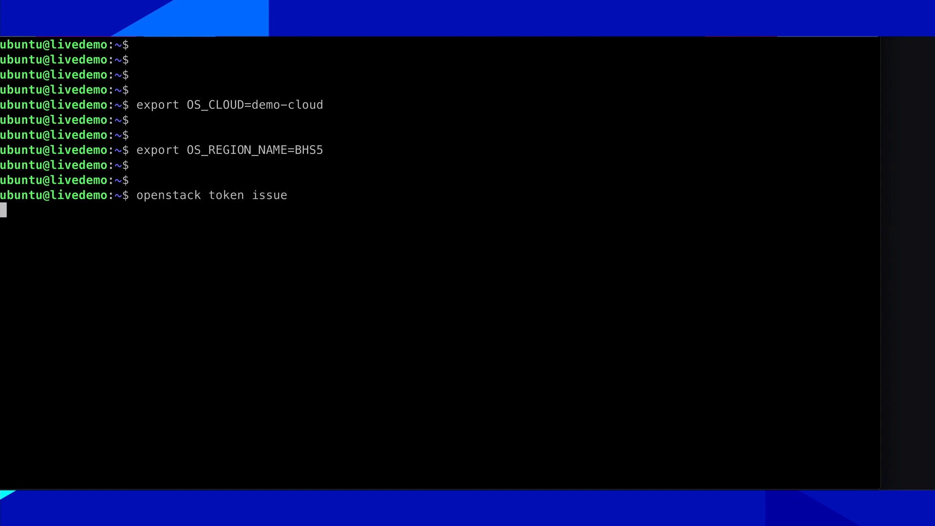
key(Return)
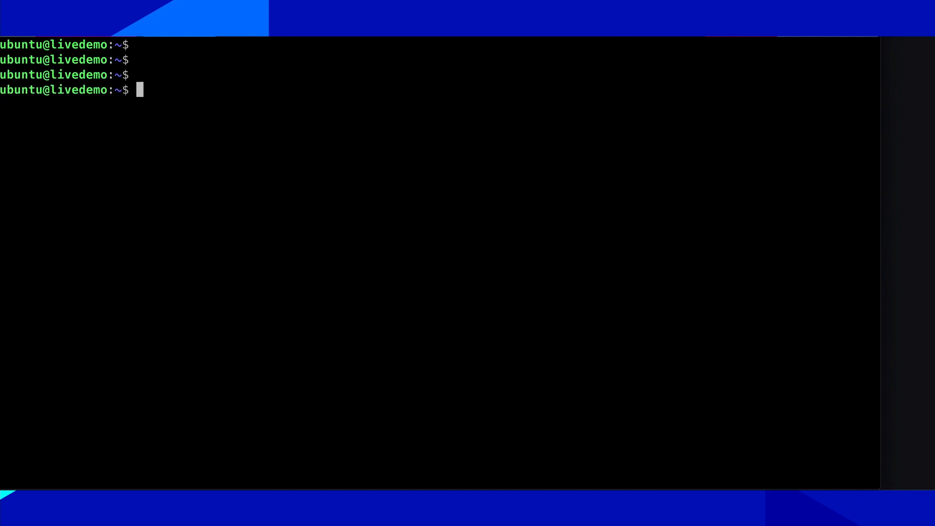
Start alias demo-bhs5 exporting OS_CLOUD=demo-cloud.
text(alias)
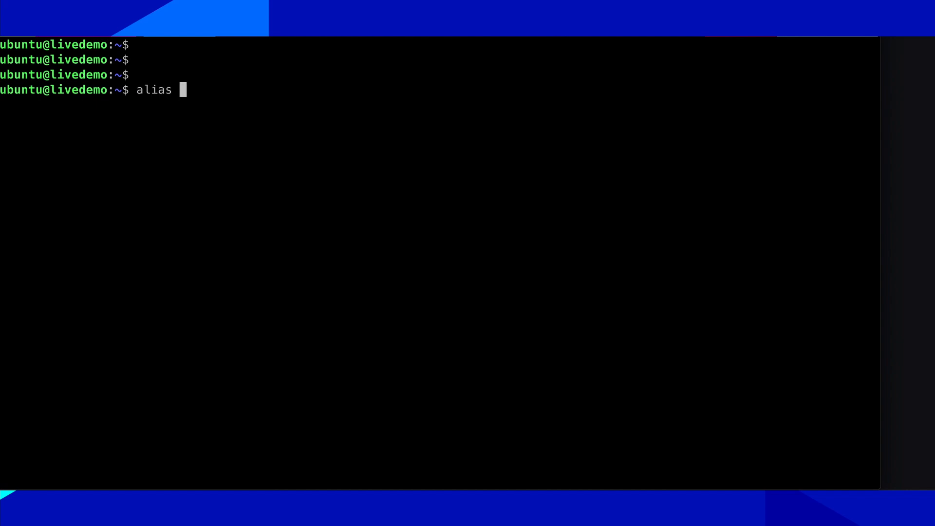
text(demo-)
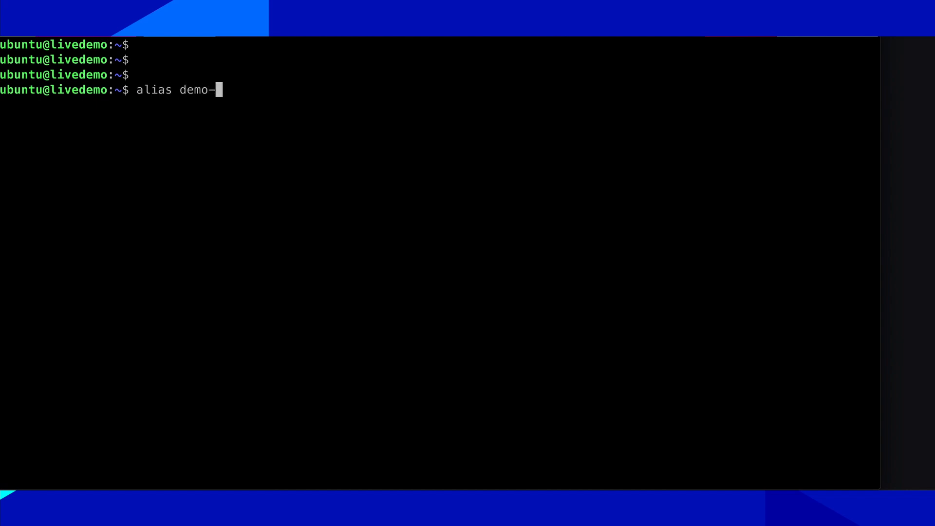
text(bhs5='')
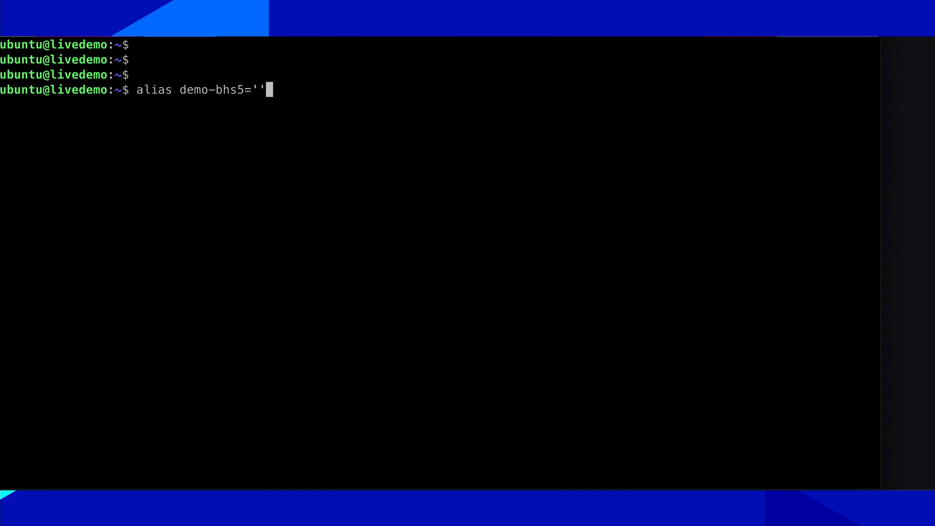
text(export)
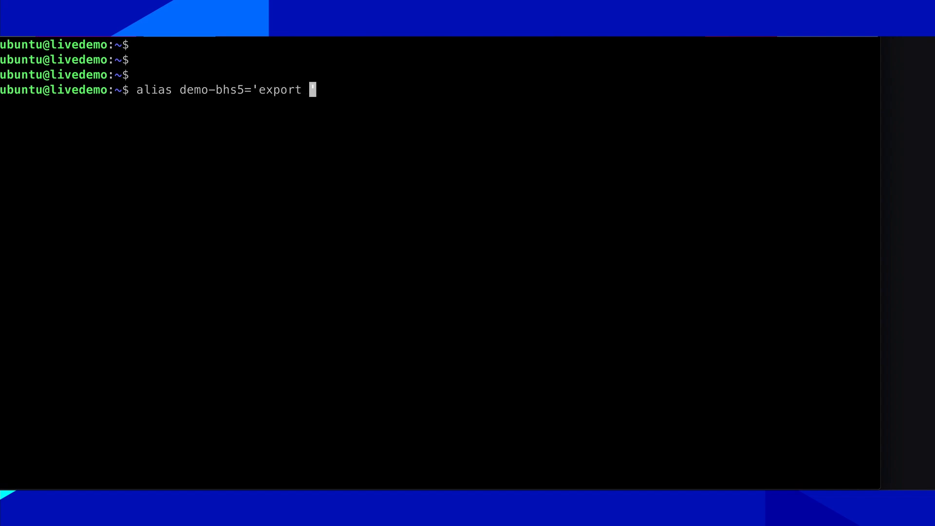
text(OS_CLOUD)
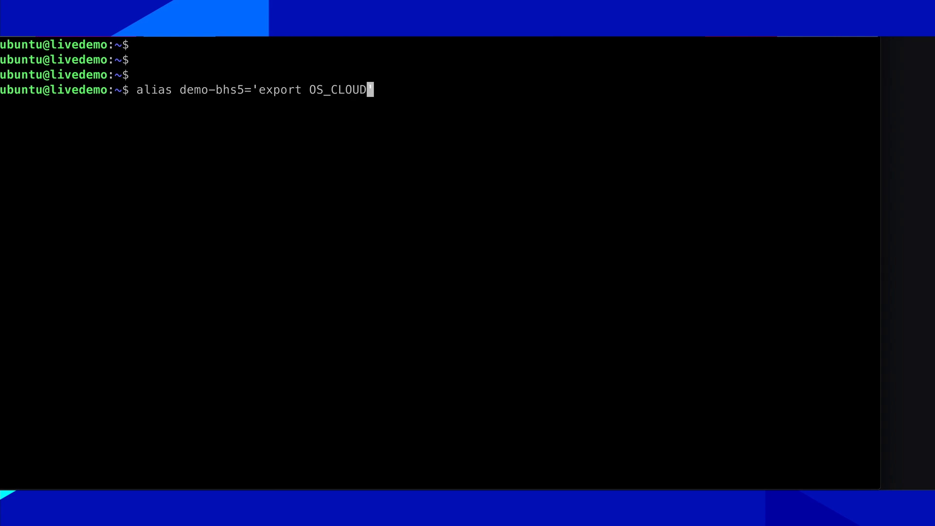
text(=d)
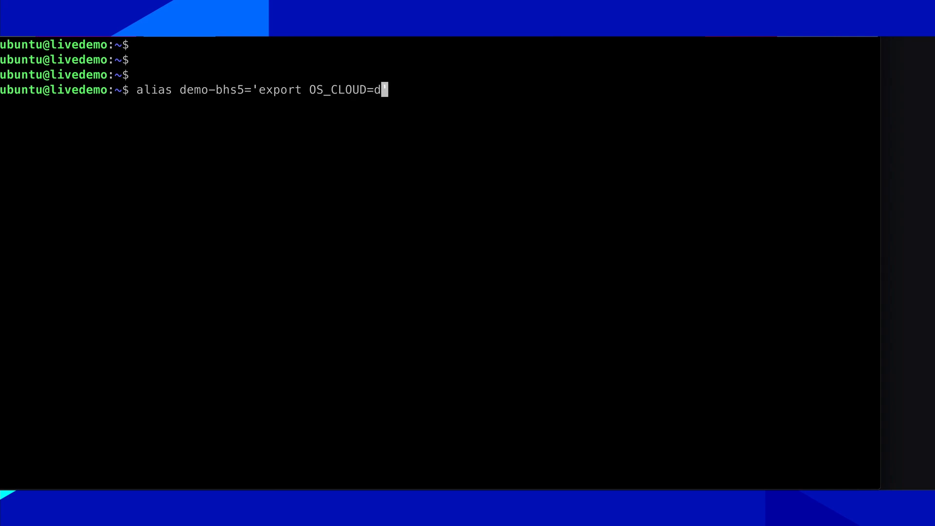
text(emo-cloud)
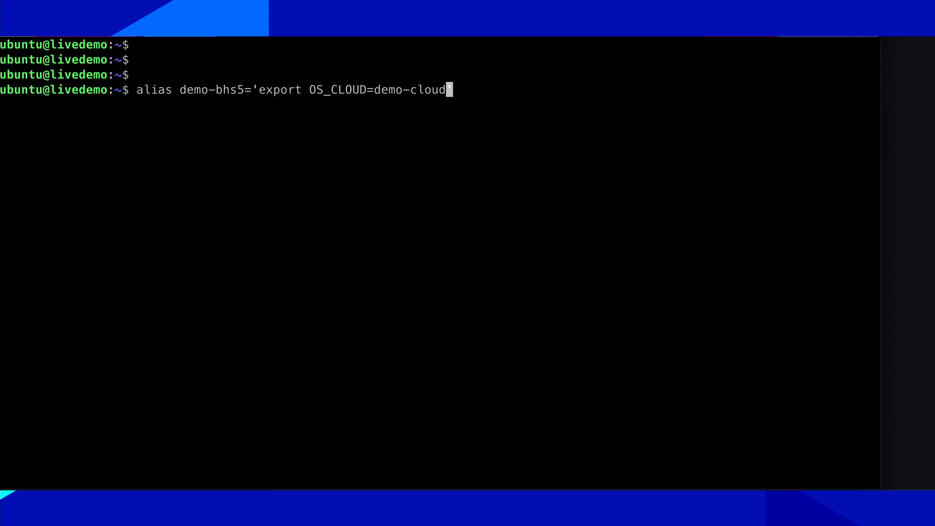
Complete the alias with export OS_REGION_NAME=BHS5 and define it.
text(;)
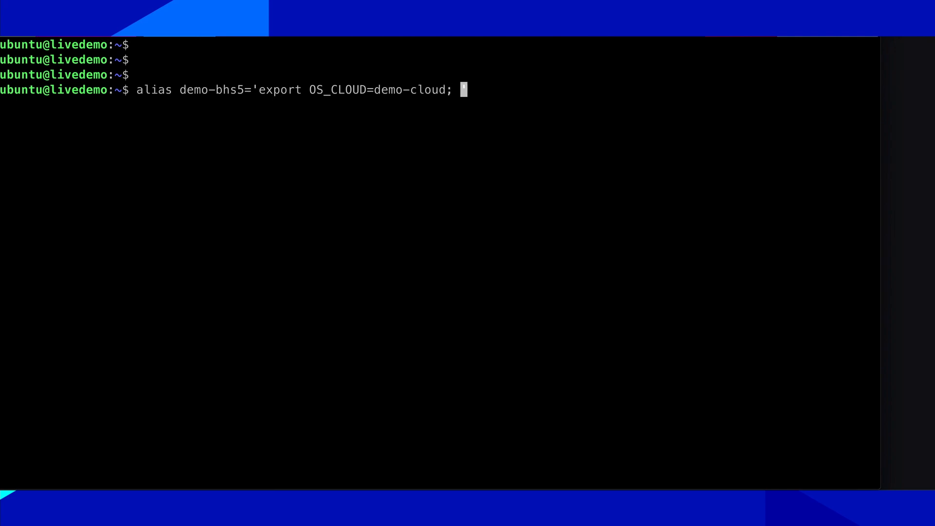
text(export)
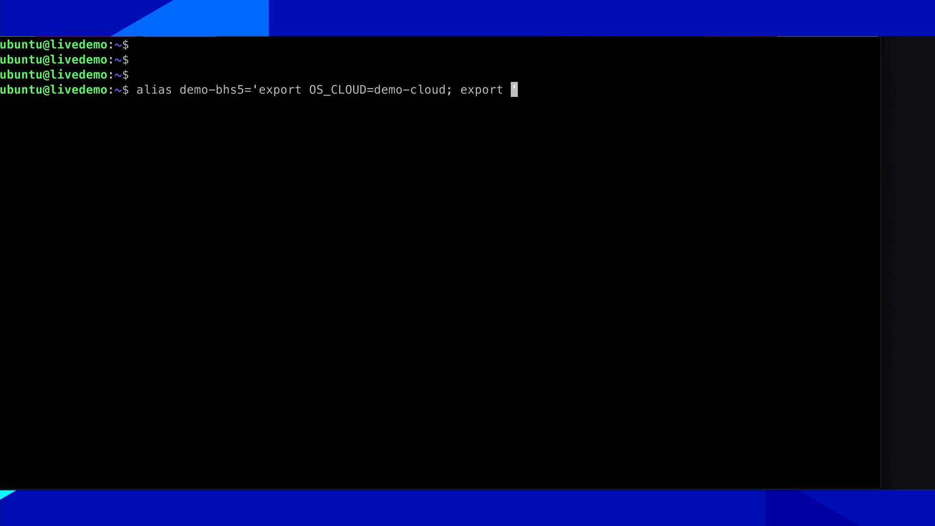
text(OS_REGION_NAME)
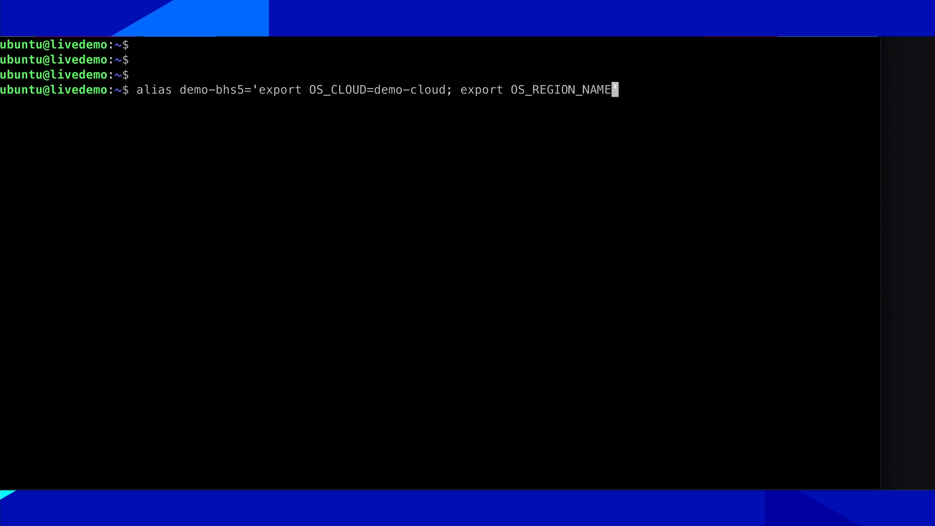
text(=BHS5)
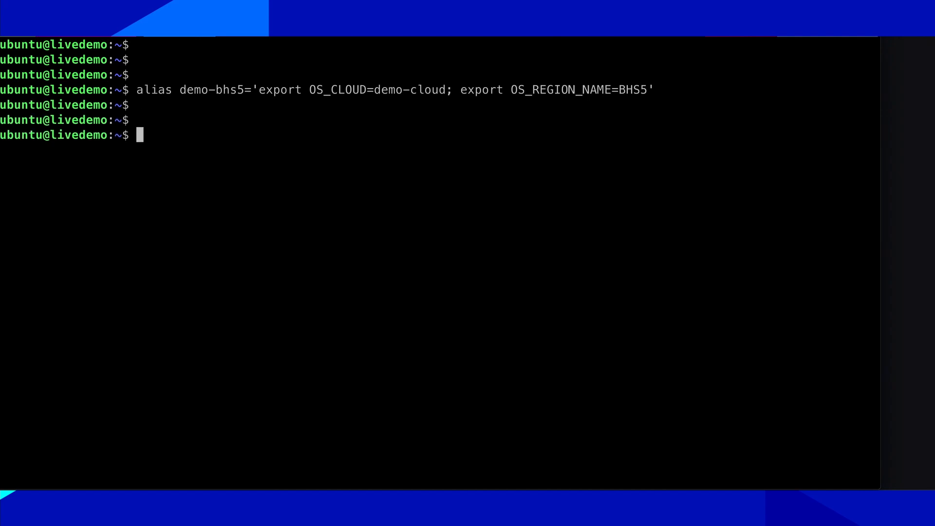
Unset OS_CLOUD and OS_REGION_NAME.
text(unset OS)
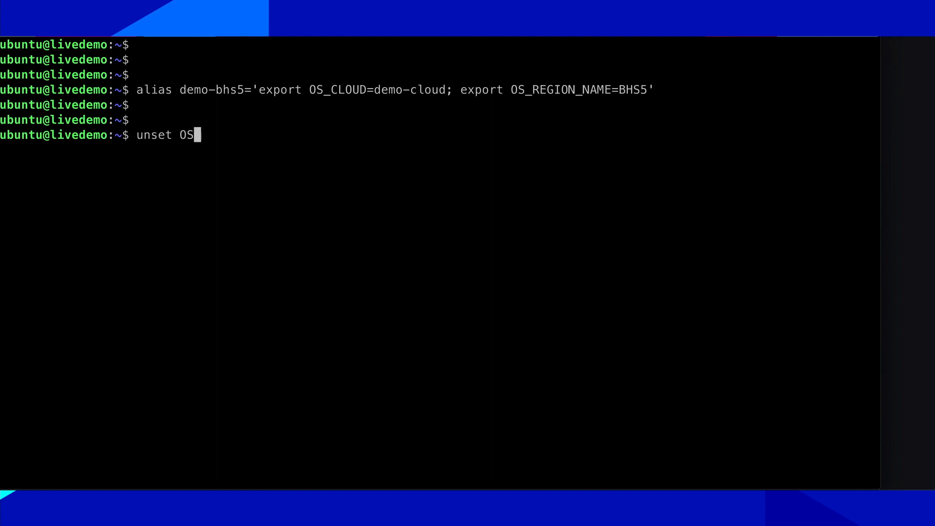
text(_CLOUD)
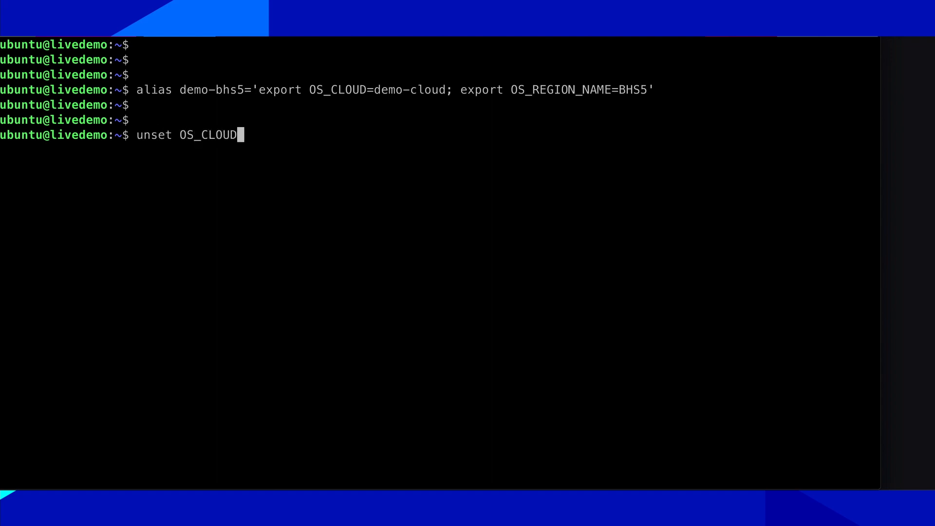
text(unset OS_REGION_NAME)
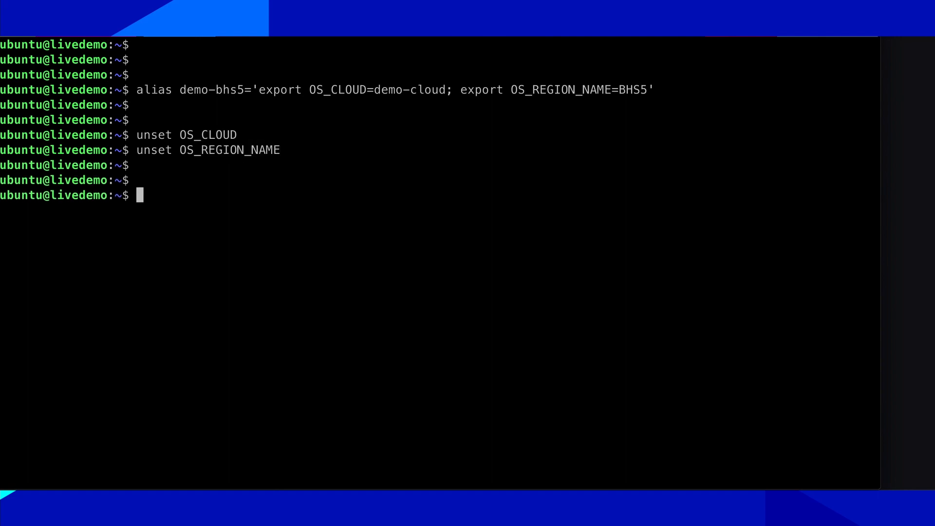
Run the demo-bhs5 alias, then 'openstack token issue' to verify.
text(d)
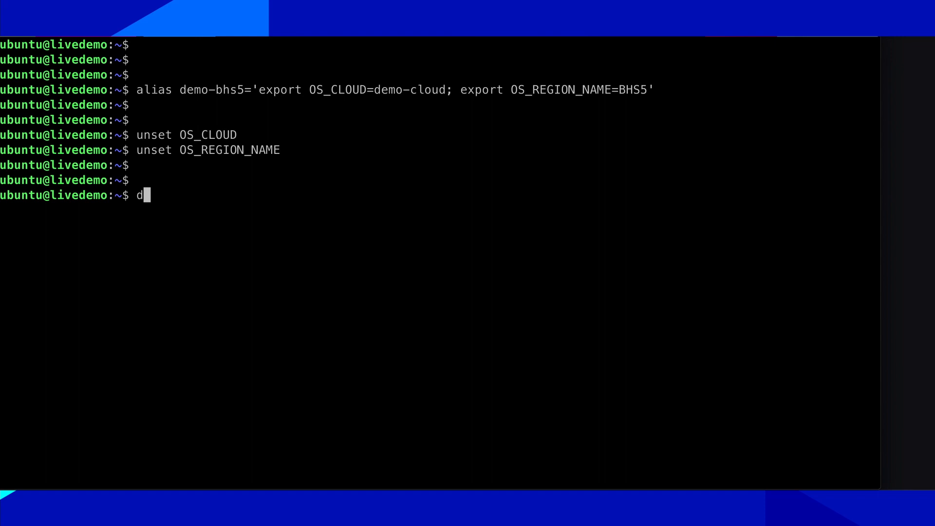
text(emo-bhs5)
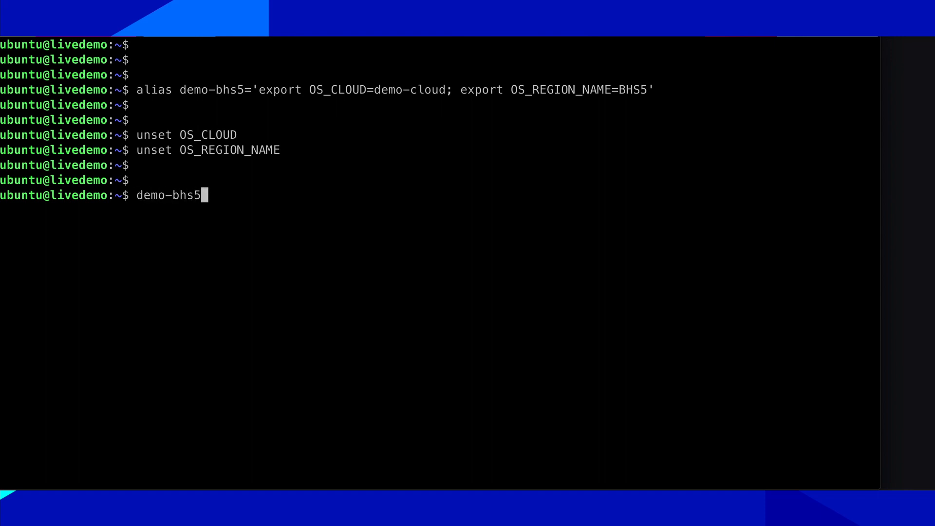
text(openst)
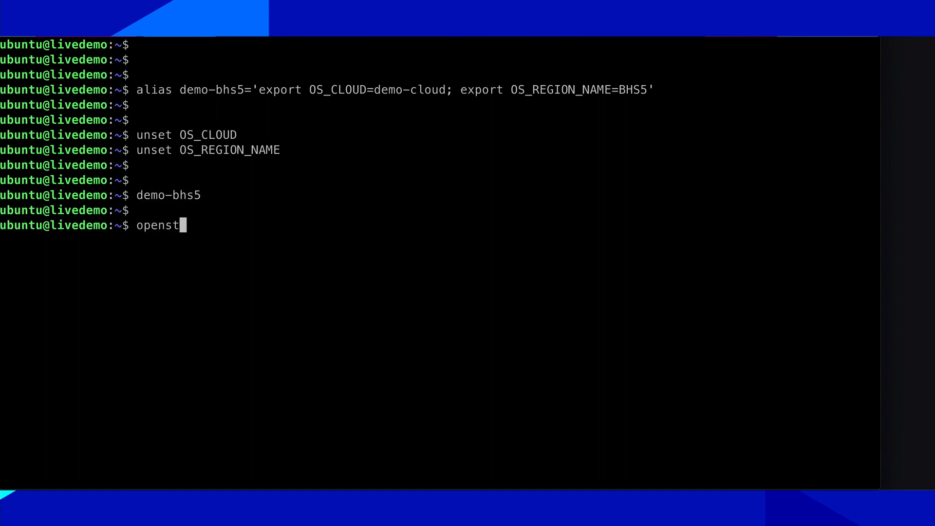
text(ack token issue)
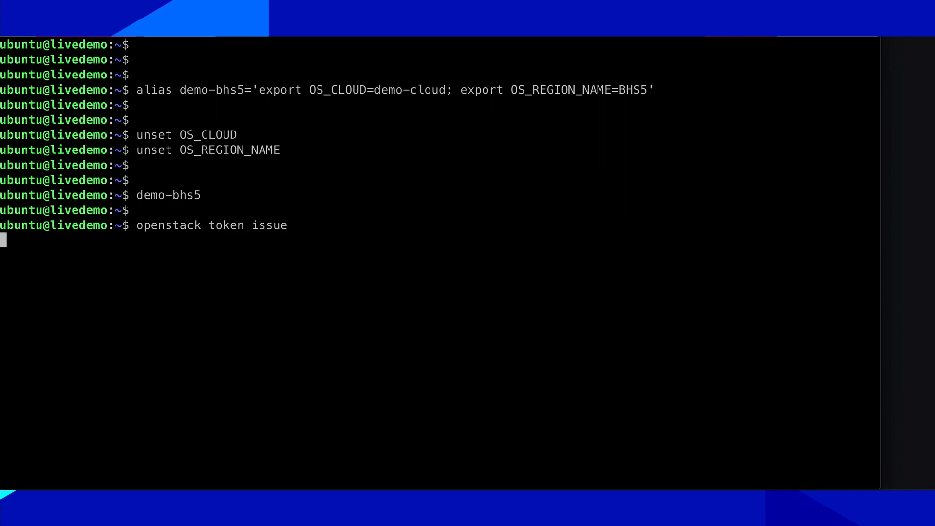